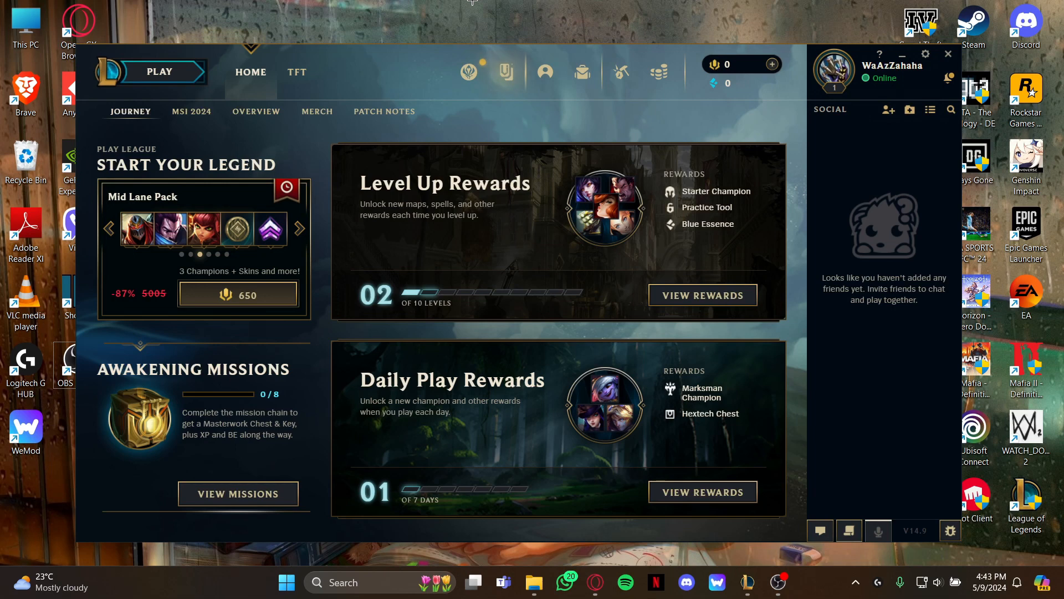
# Step: Open the store and switch to its Champions tab listing champion prices
pyautogui.click(299, 228)
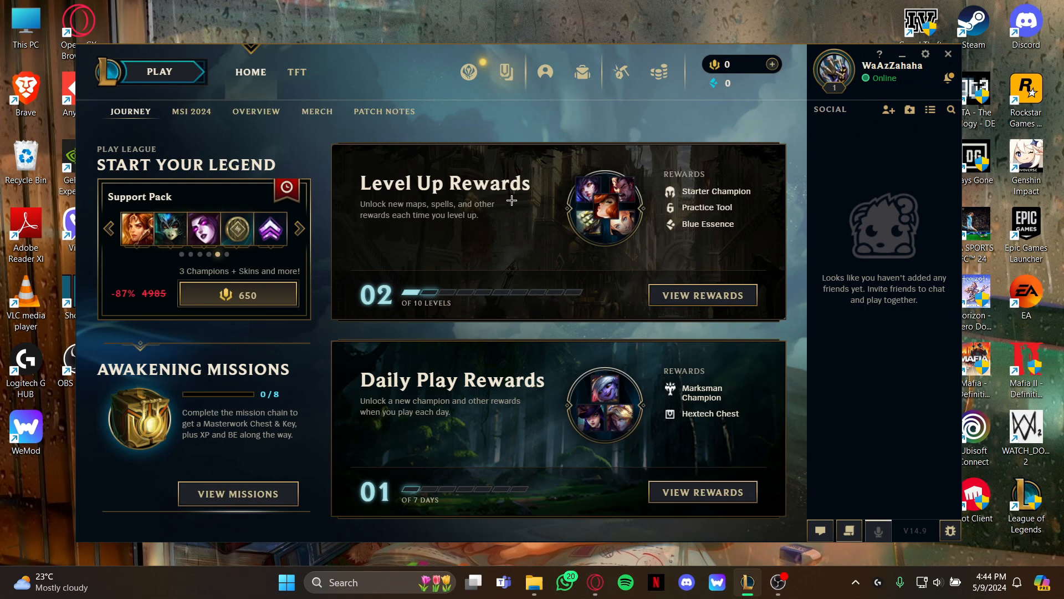
pyautogui.click(299, 228)
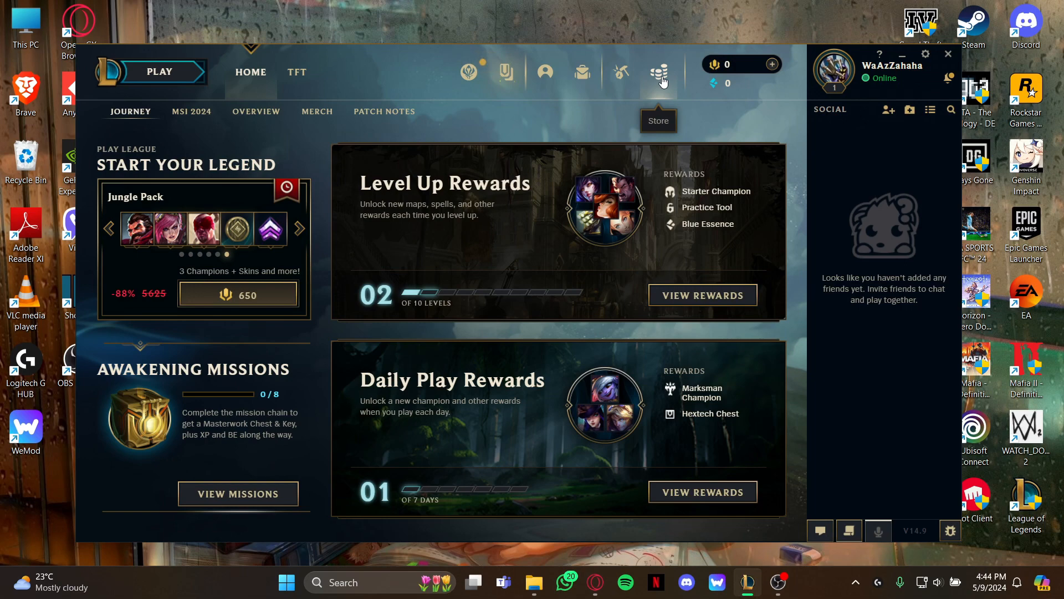
pyautogui.click(656, 72)
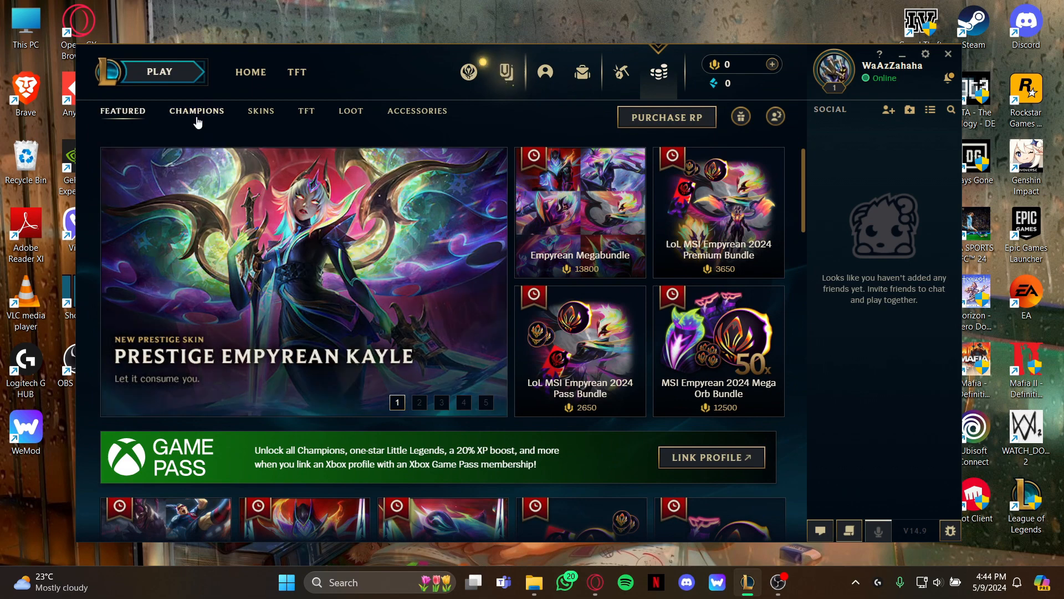
pyautogui.click(197, 111)
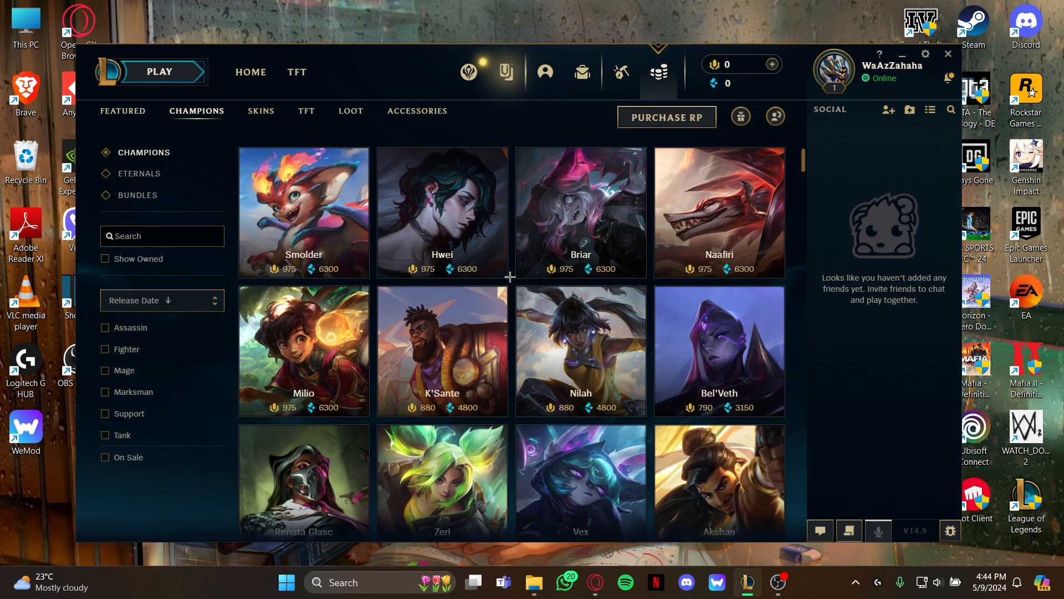
# Step: Search the champion list for 'trundl' so only Trundle is shown
pyautogui.click(161, 236)
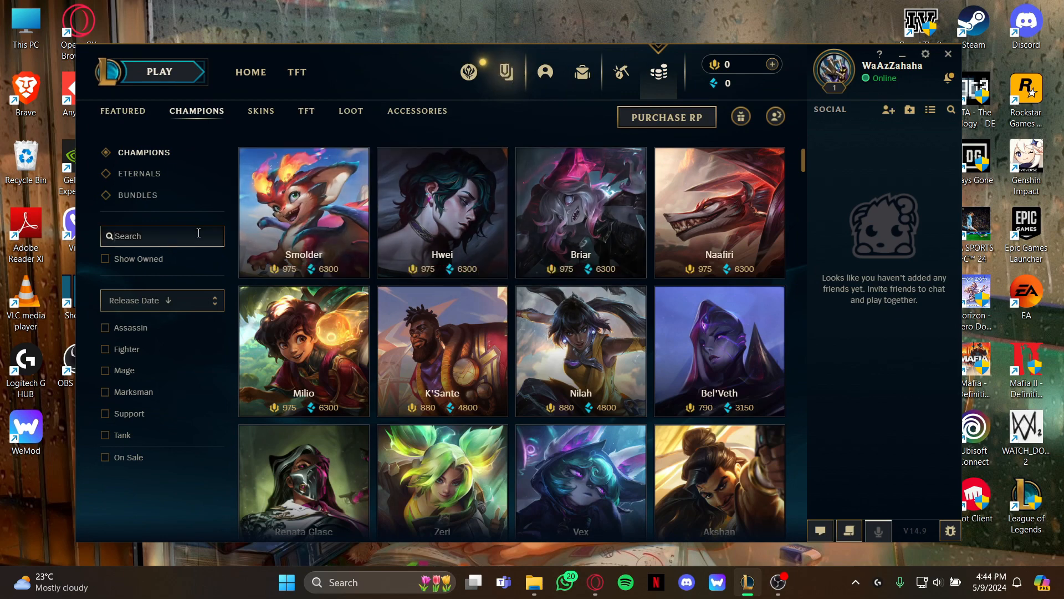
pyautogui.write('t')
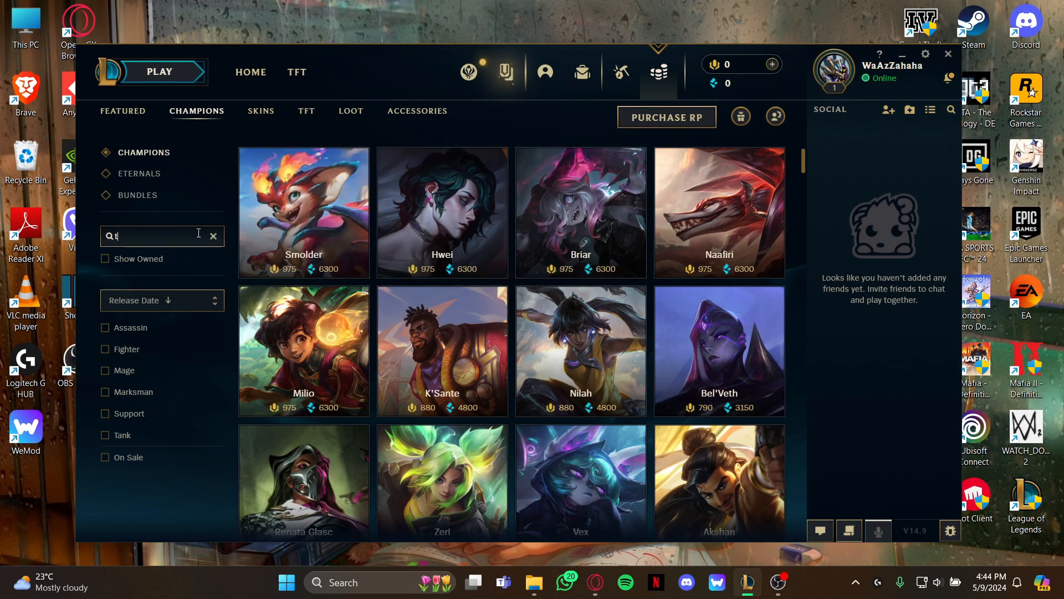
pyautogui.write('rund')
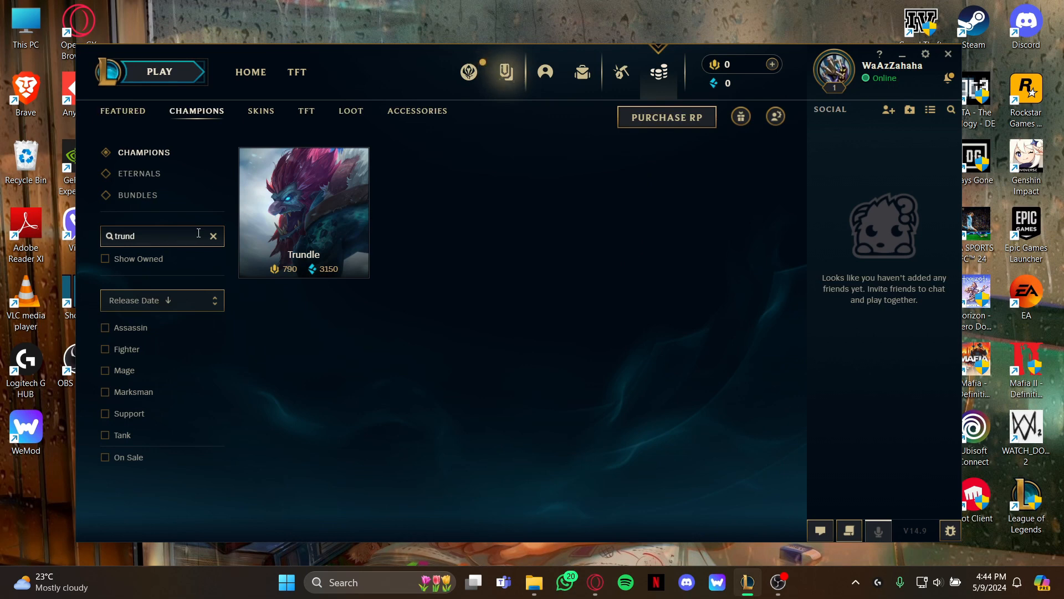
pyautogui.write('l')
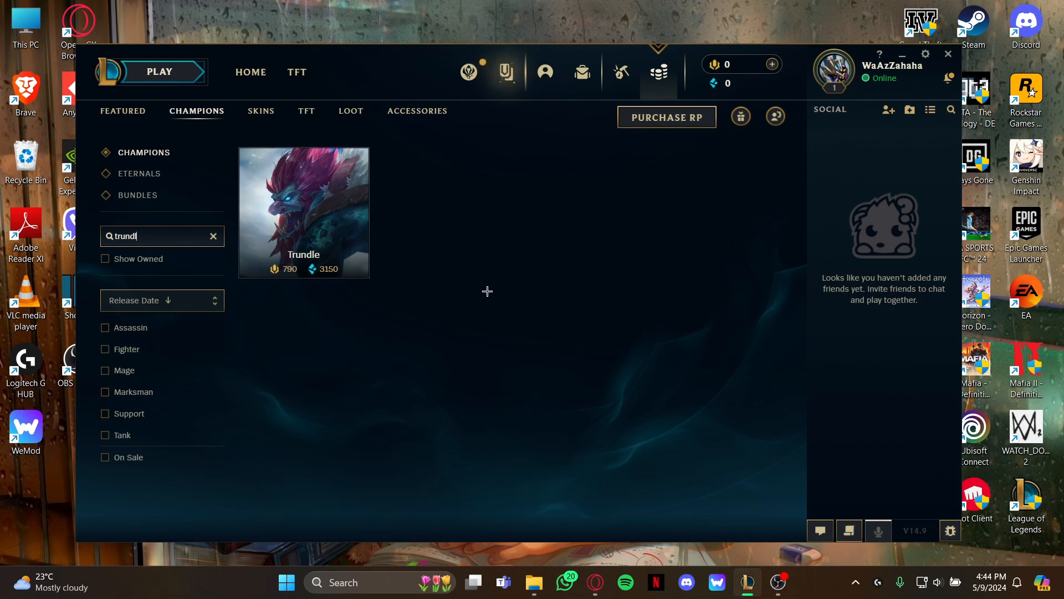
pyautogui.moveTo(505, 275)
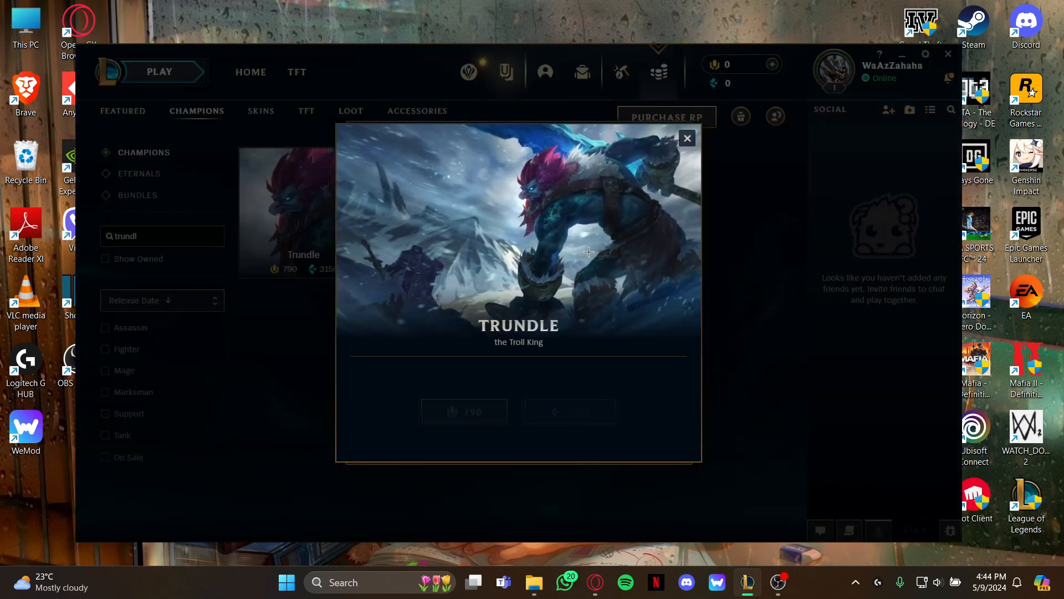
# Step: Dismiss Trundle's not-enough-currency purchase dialog, returning to the filtered listing
pyautogui.click(463, 411)
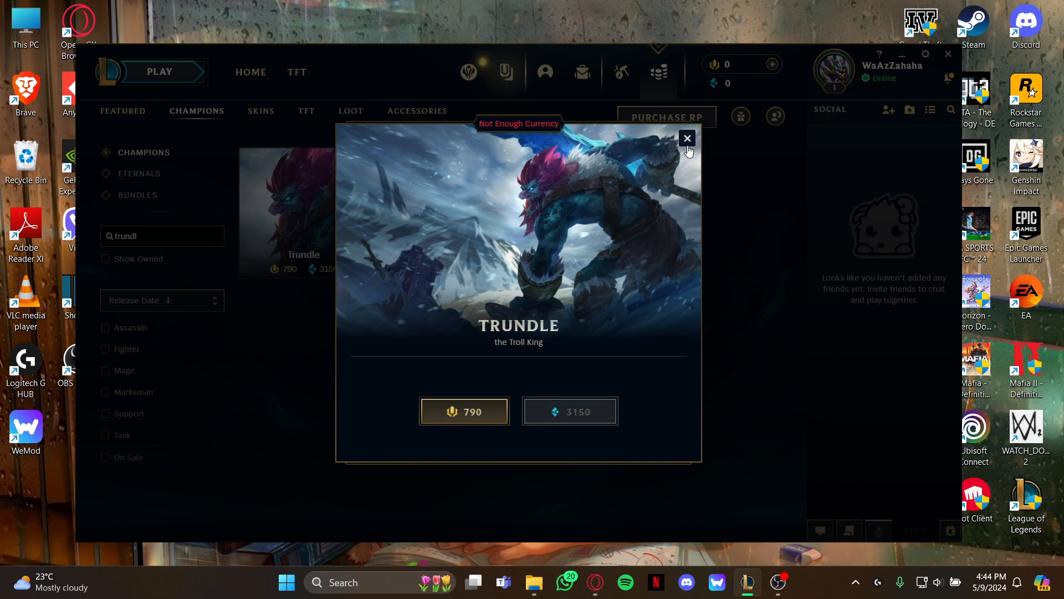
pyautogui.click(465, 410)
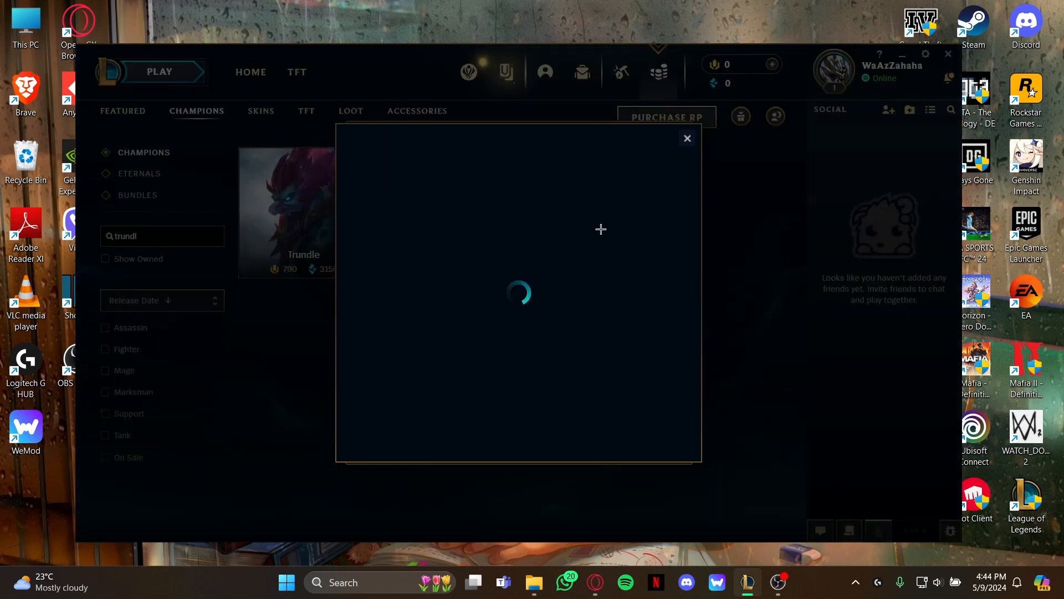
pyautogui.click(686, 138)
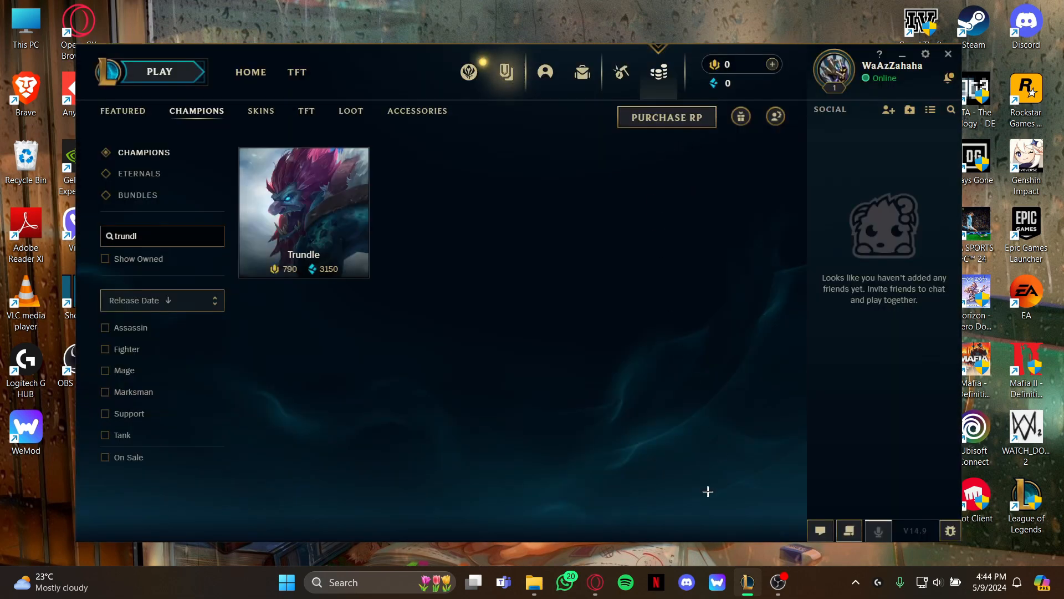